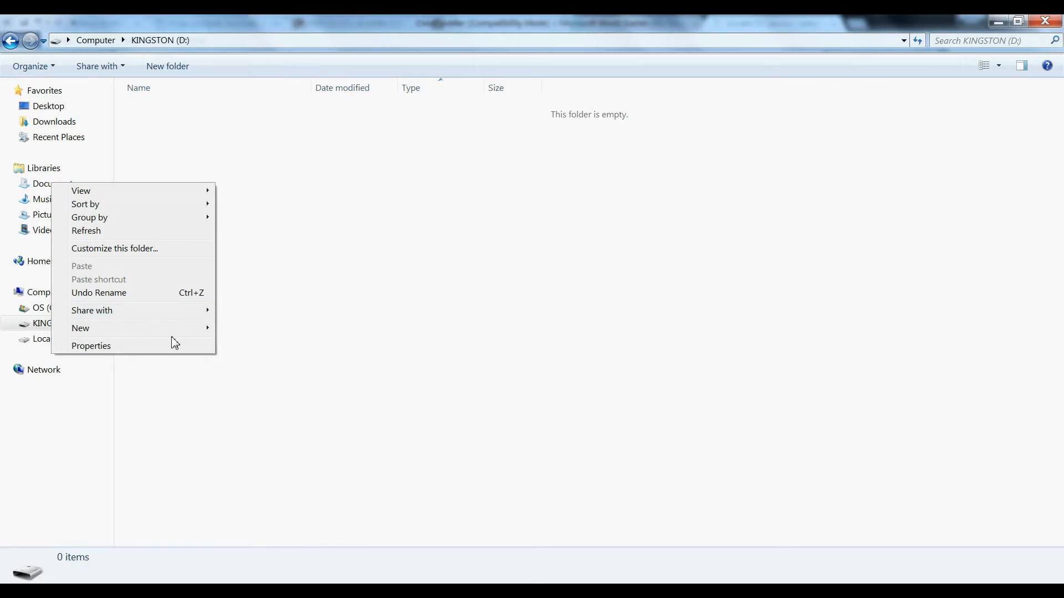
Step: Review KINGSTON (D:) properties — FAT32, 14.4 GB — and move the window aside
left_click(91, 346)
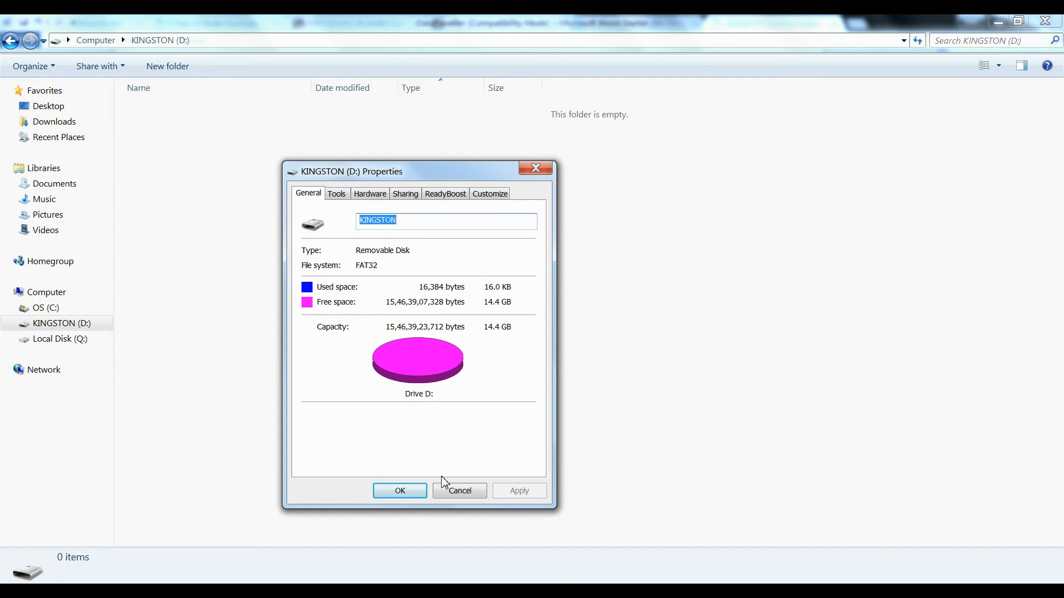
left_click_drag(362, 171, 785, 202)
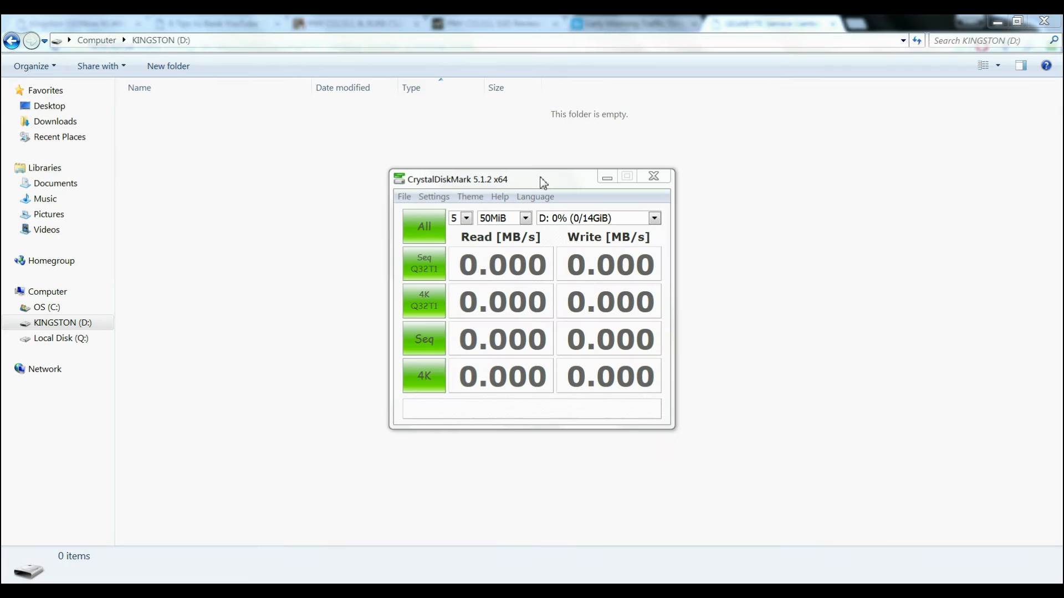
Step: Set the CrystalDiskMark test size to 1GiB and confirm drive D: is the target
left_click(523, 218)
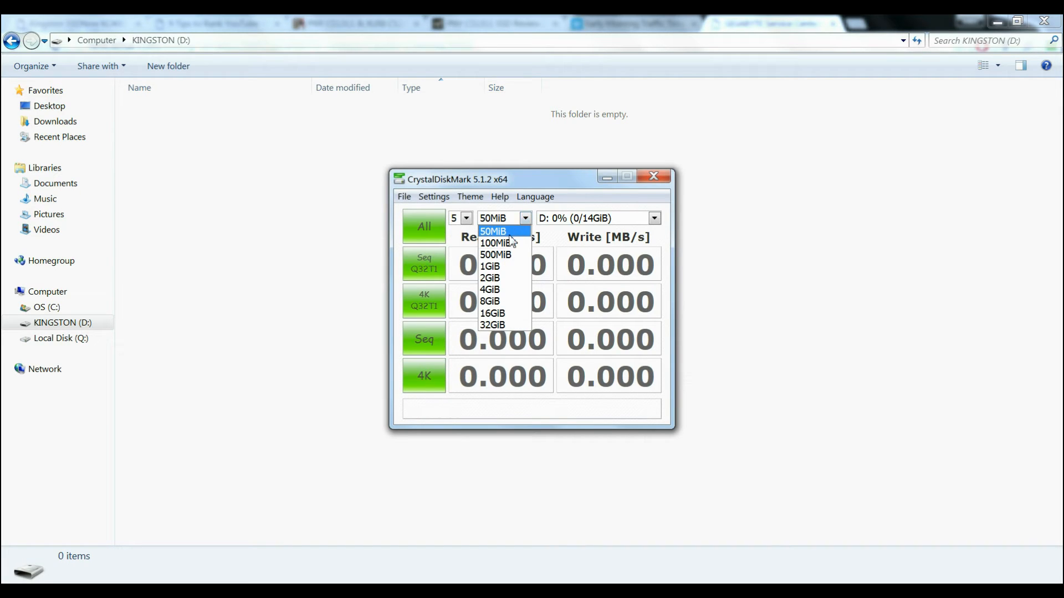
left_click(489, 266)
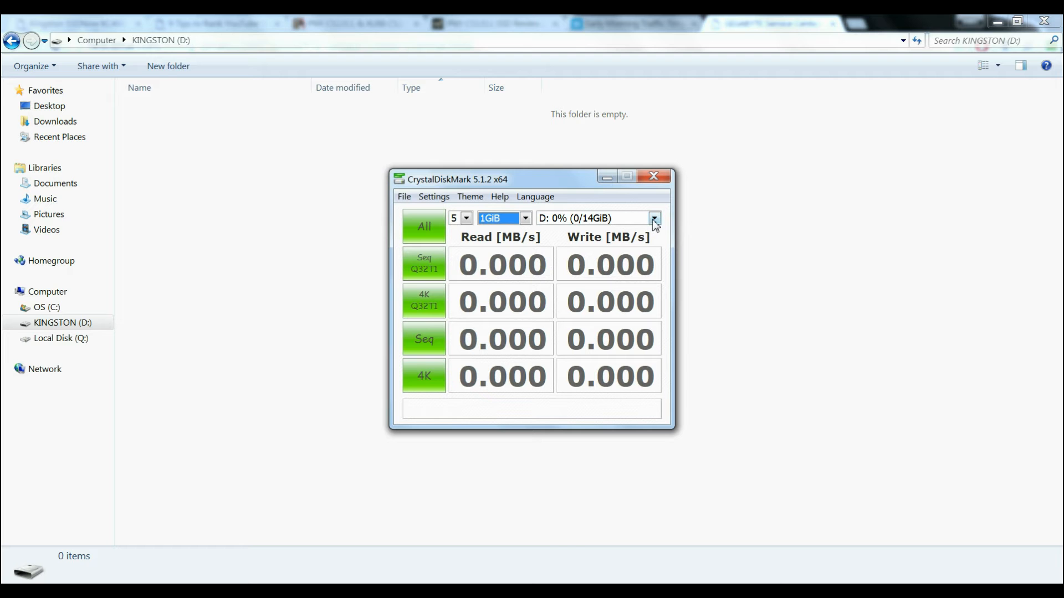
left_click(424, 226)
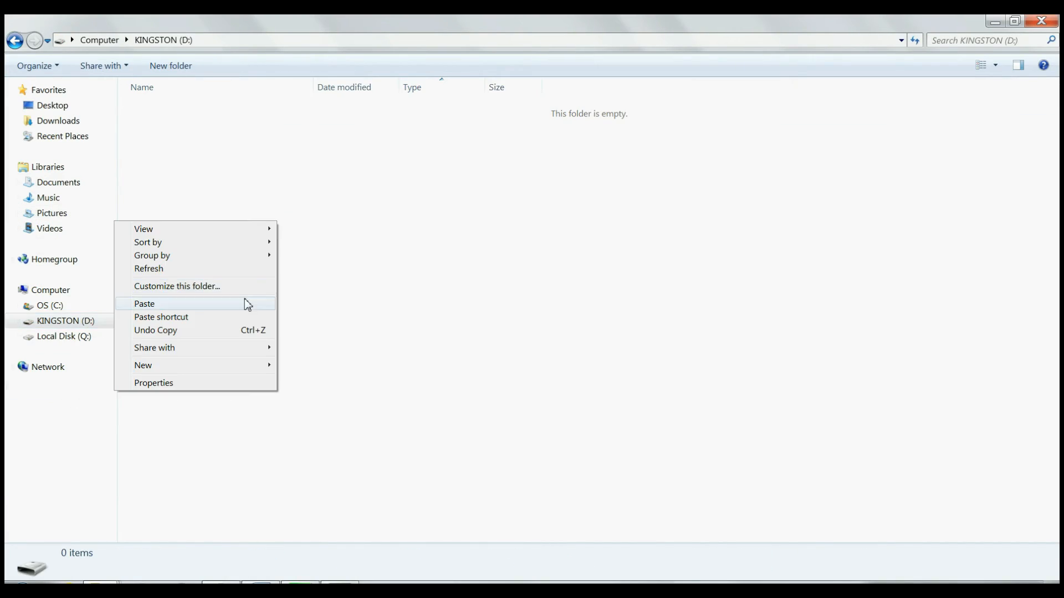
Step: Paste the 1.43 GB Zuk Z1 camera Samples video onto KINGSTON (D:) and reveal the copy progress
left_click(144, 303)
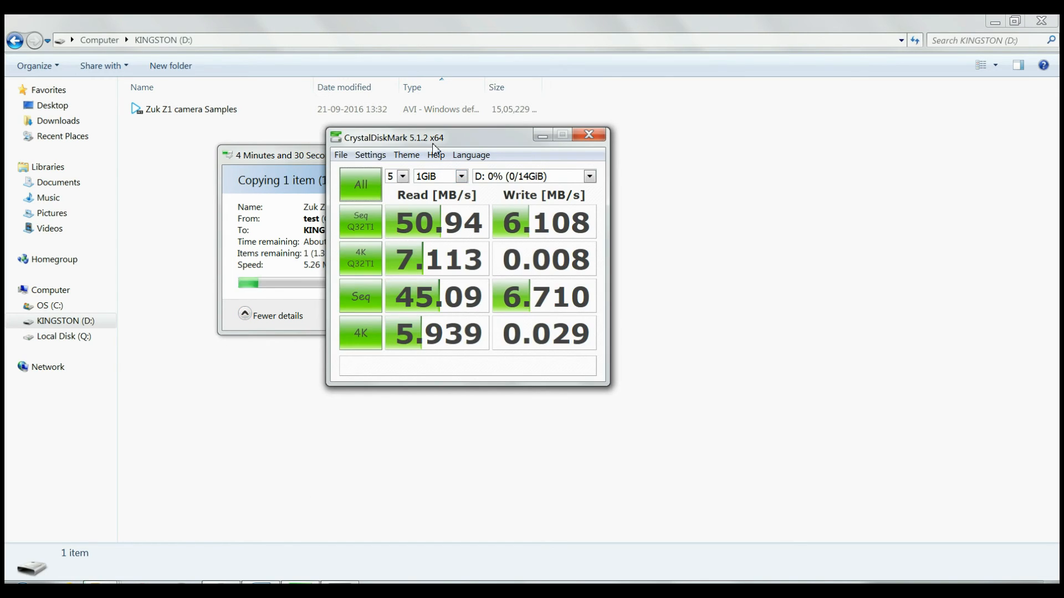
left_click_drag(420, 136, 773, 252)
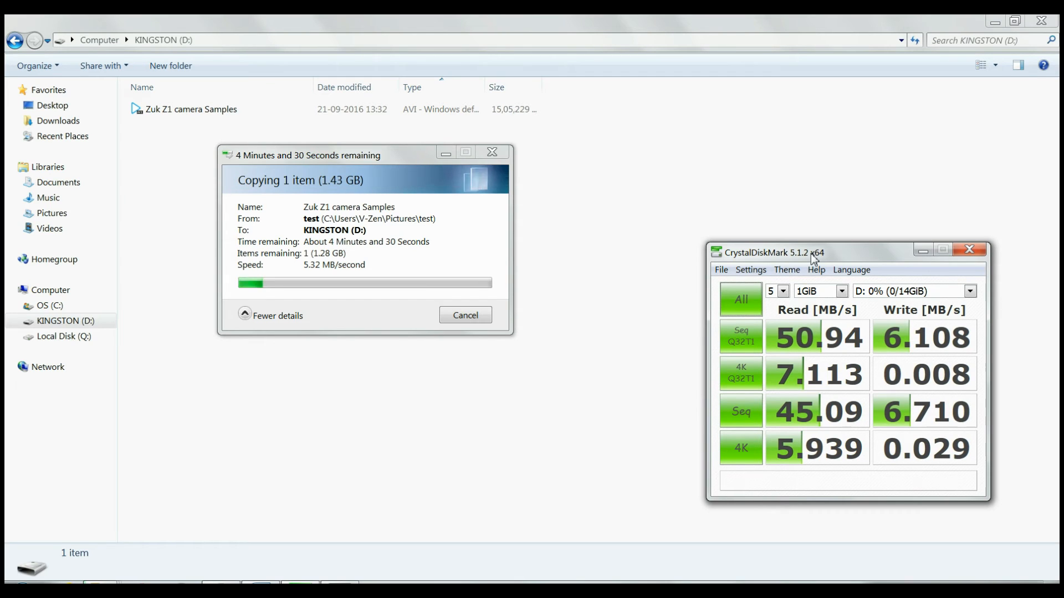